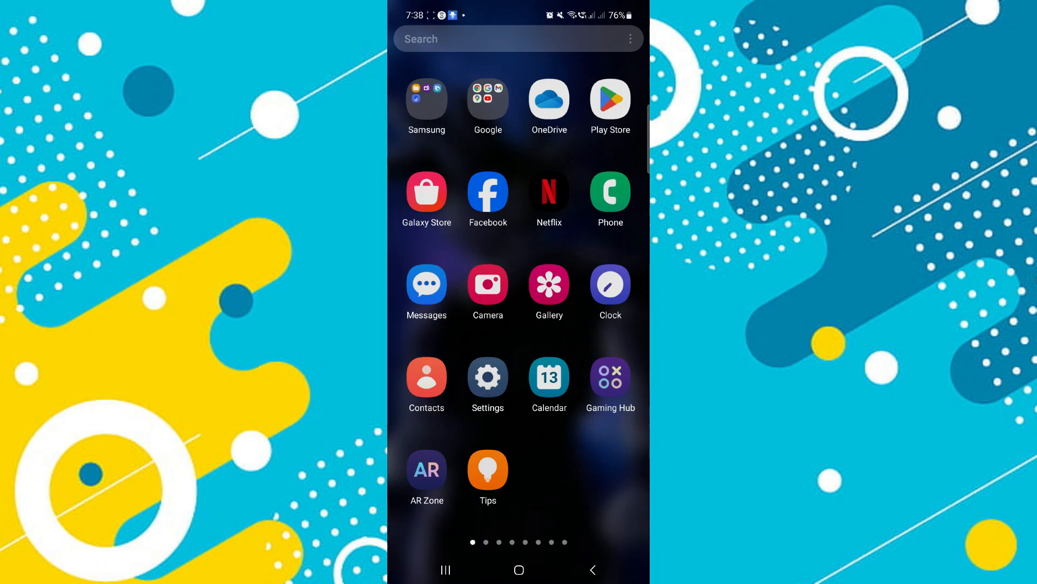
Show the installed apps list in Settings, scrolled into the B and C entries.
left_click(487, 378)
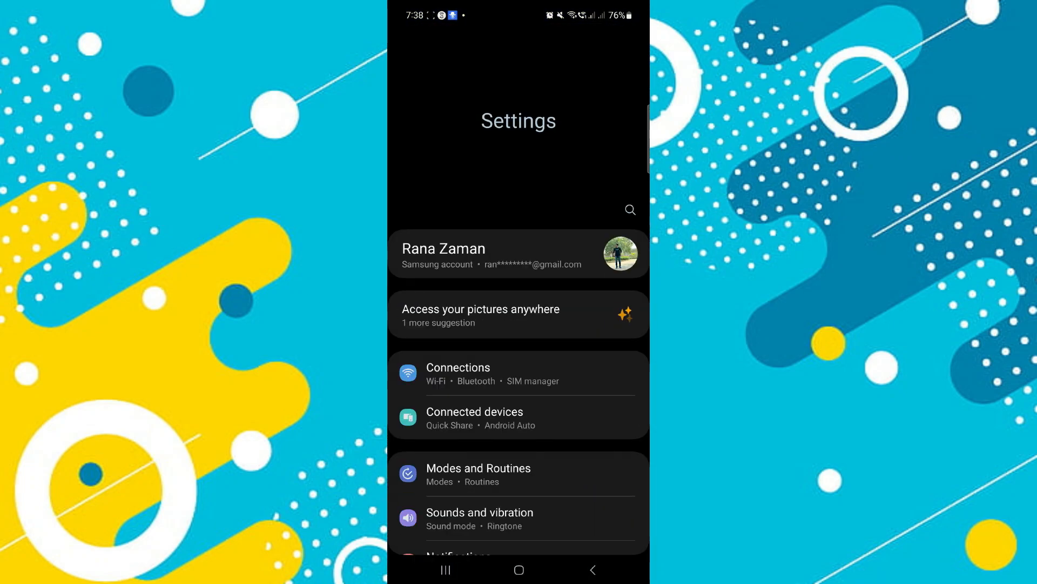
scroll("down", 3)
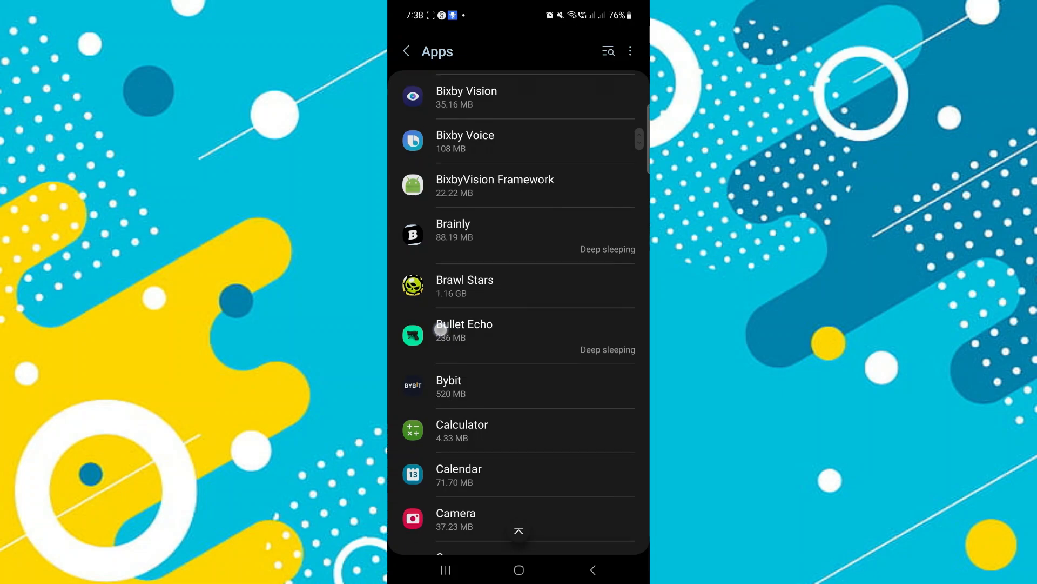
Reach CapCut's storage page and clear its 14.51 MB cache.
scroll("down", 3)
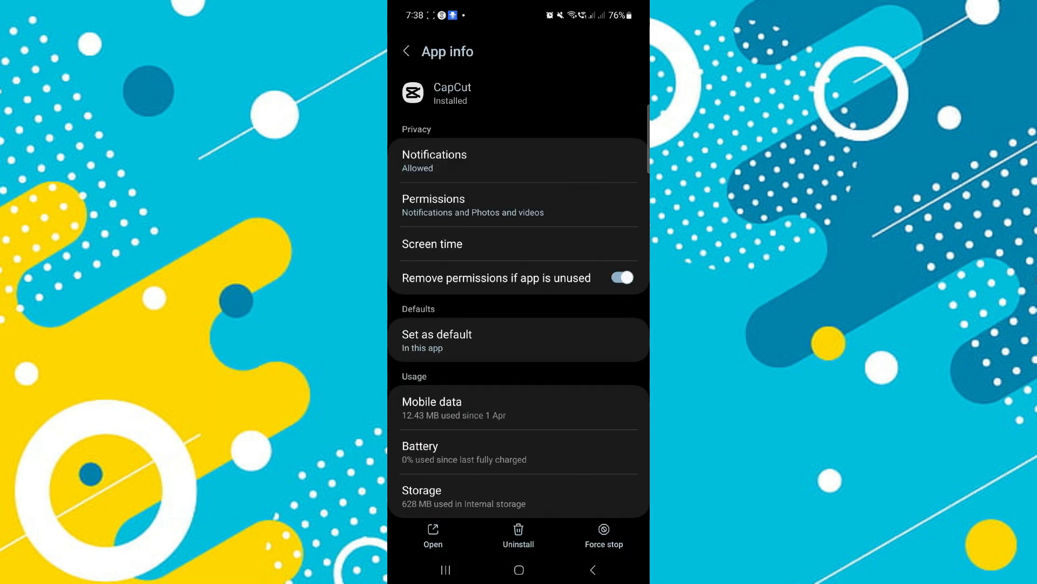
scroll("up", 3)
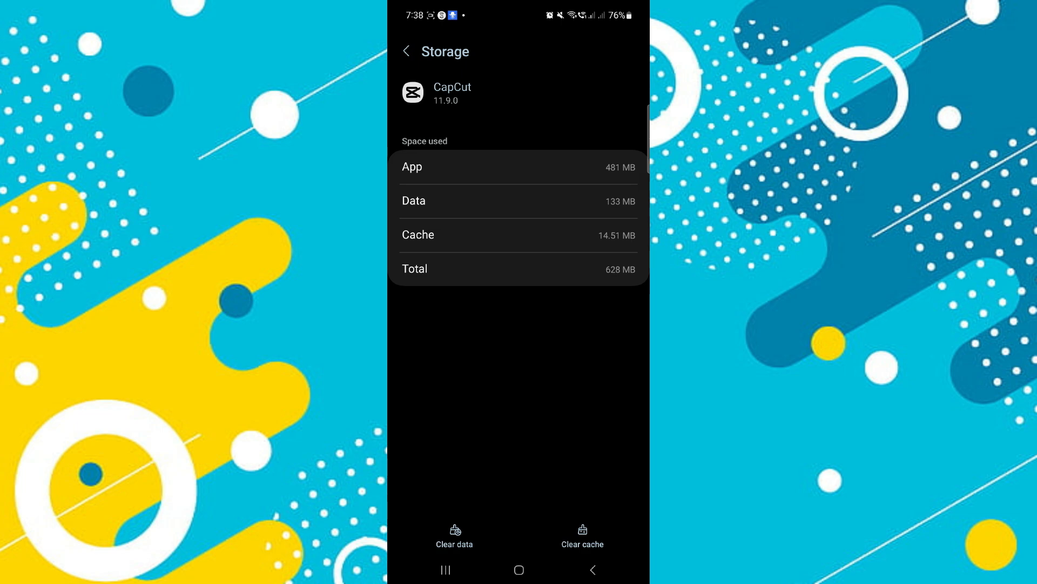
left_click(581, 536)
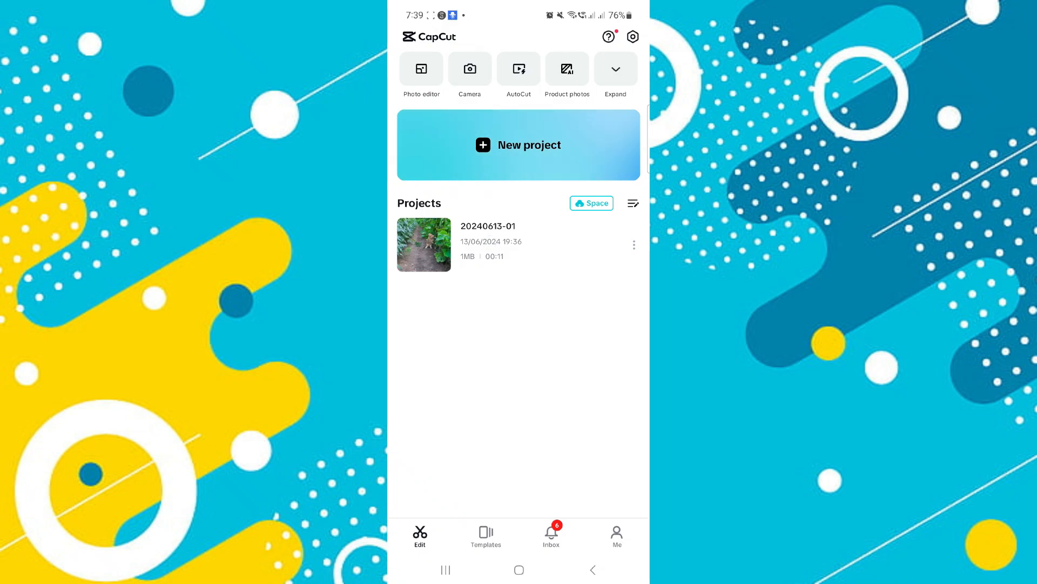
Return to CapCut's storage settings, now showing cache at 0 B.
left_click(424, 244)
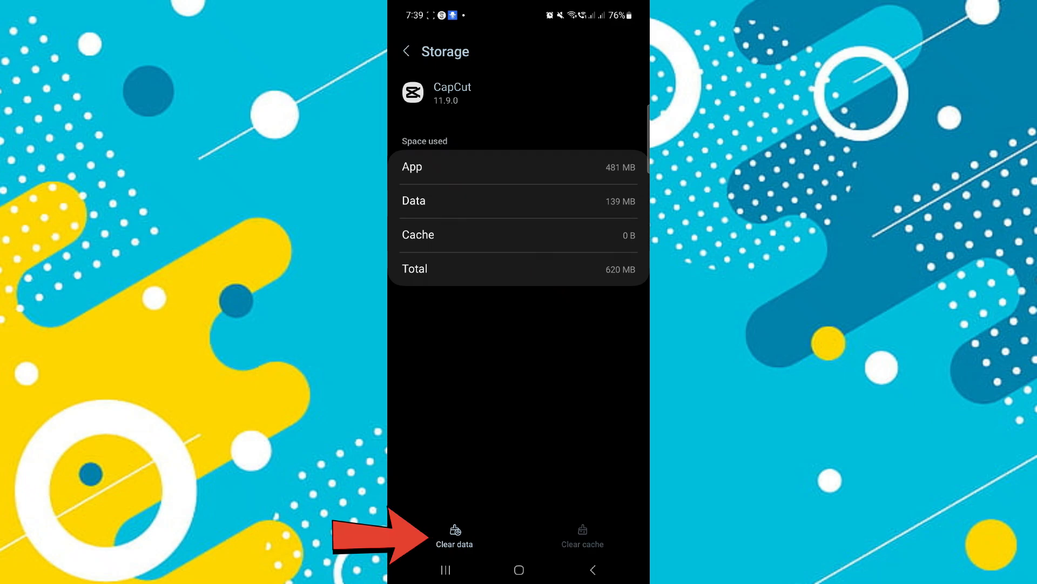
Clear CapCut's app data and confirm deletion, leaving data and cache at 0 B.
left_click(454, 538)
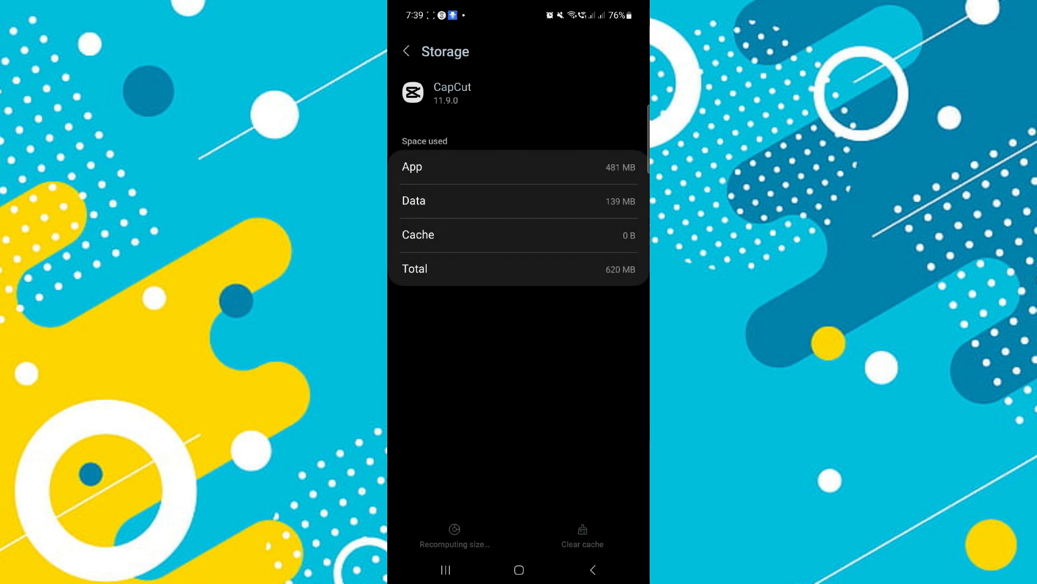
left_click(454, 534)
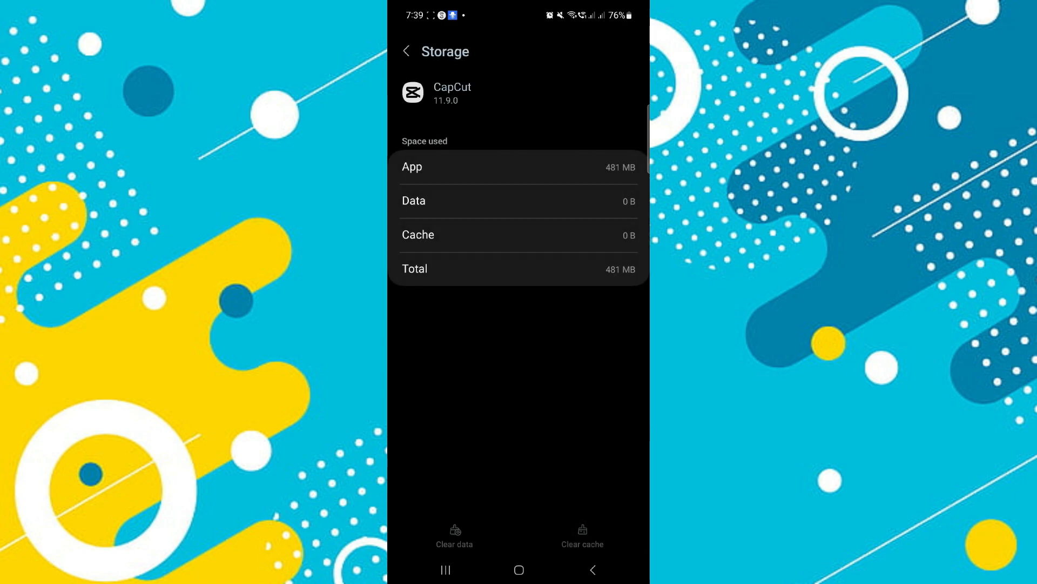